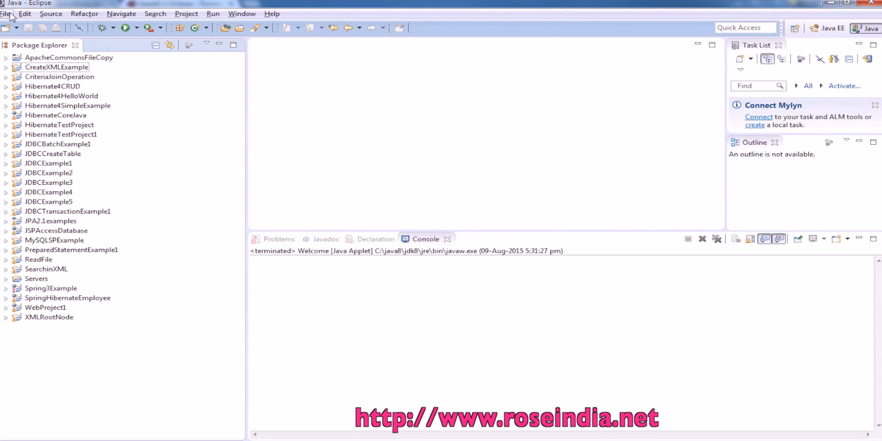
Step: Create a new Java project named EclipseExample from the File > New menu
left_click(6, 14)
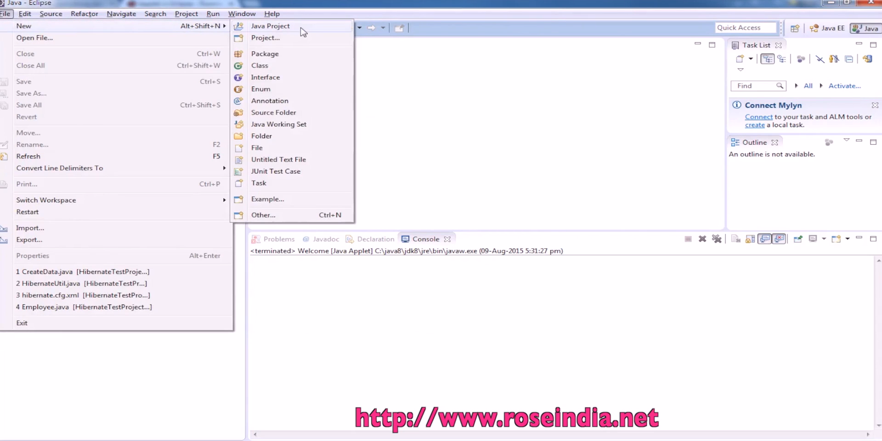
left_click(271, 26)
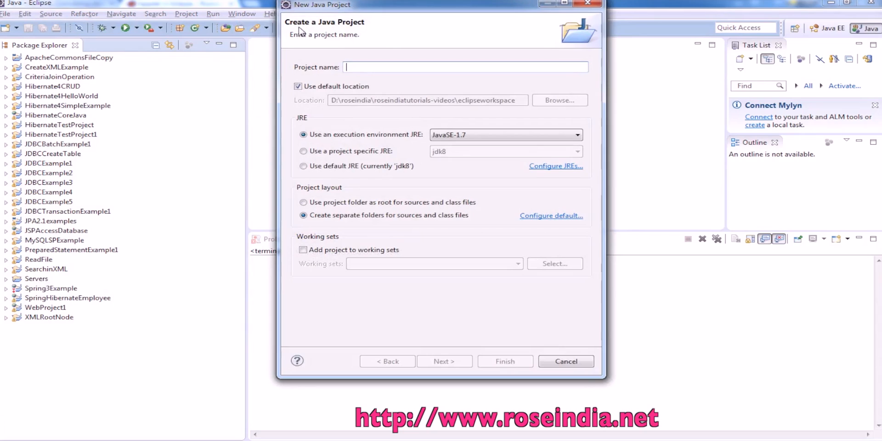
type("Eclipse")
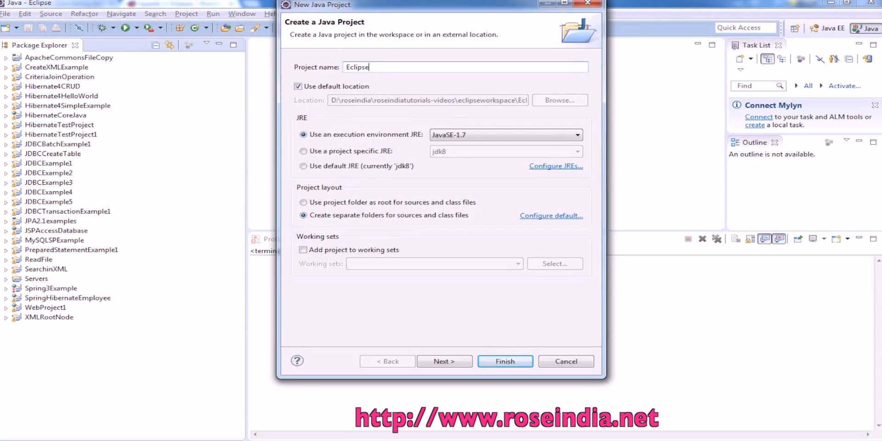
type("Example")
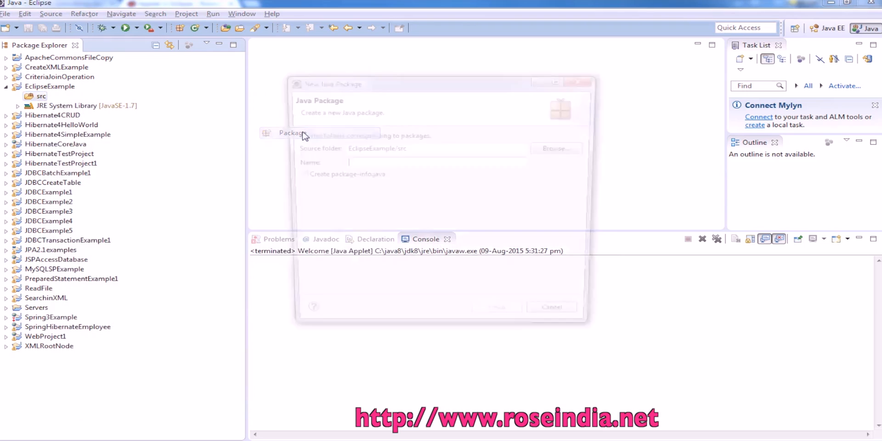
Step: Create the package net.roseindia, then select the class name Welcome in the EditPlus source
type("net.r")
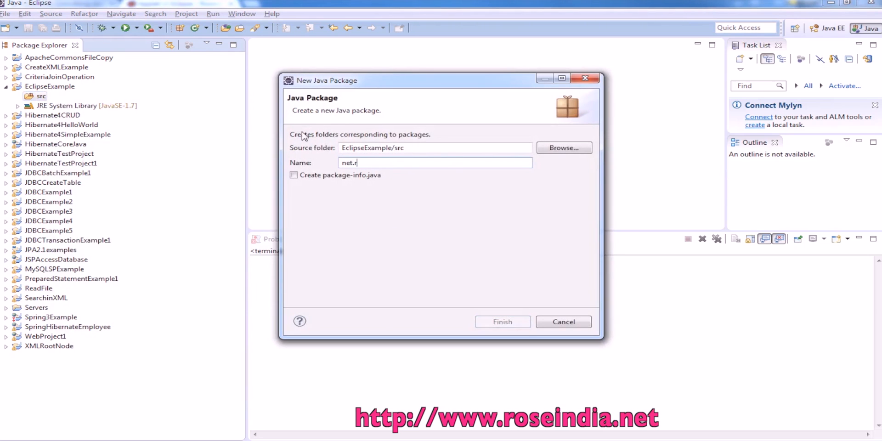
type("oseindia")
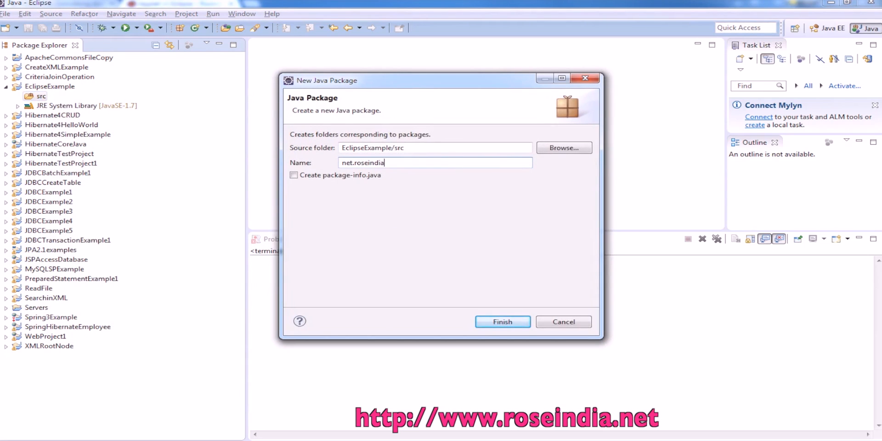
left_click(502, 321)
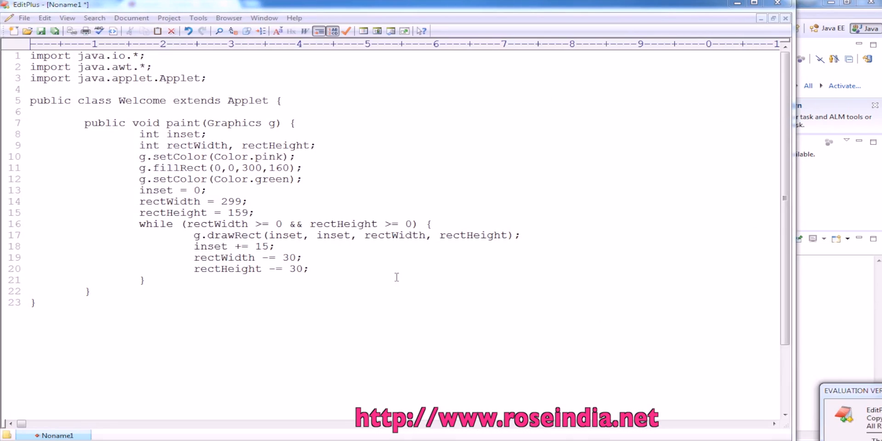
double_click(143, 100)
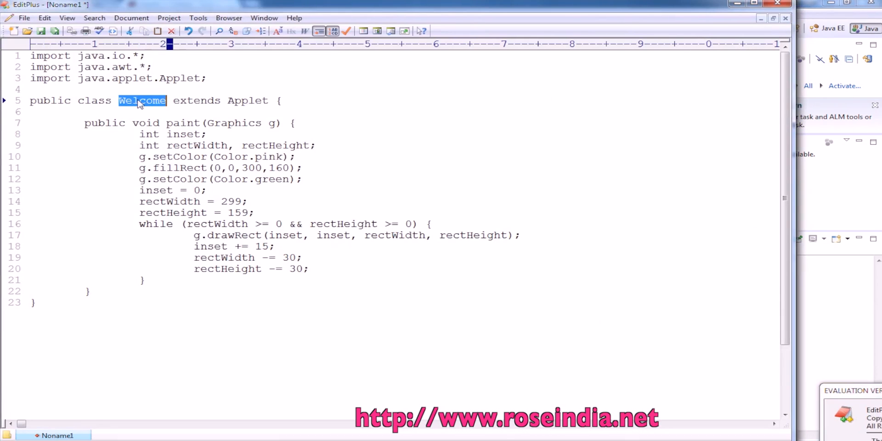
mouse_move(730, 31)
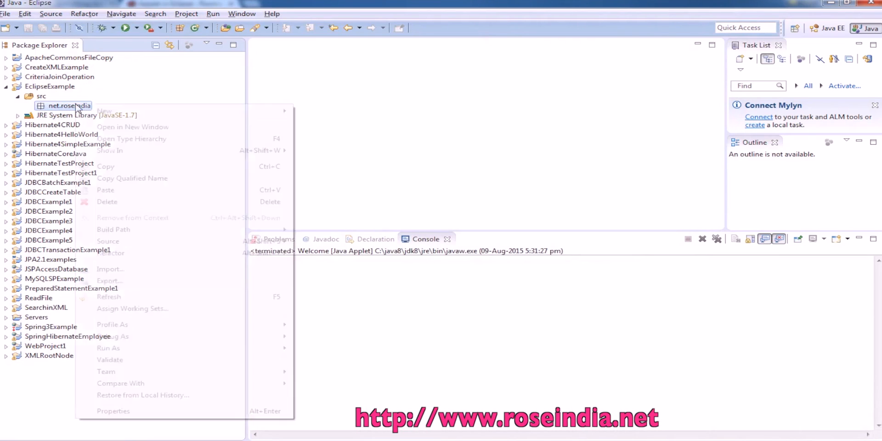
mouse_move(104, 110)
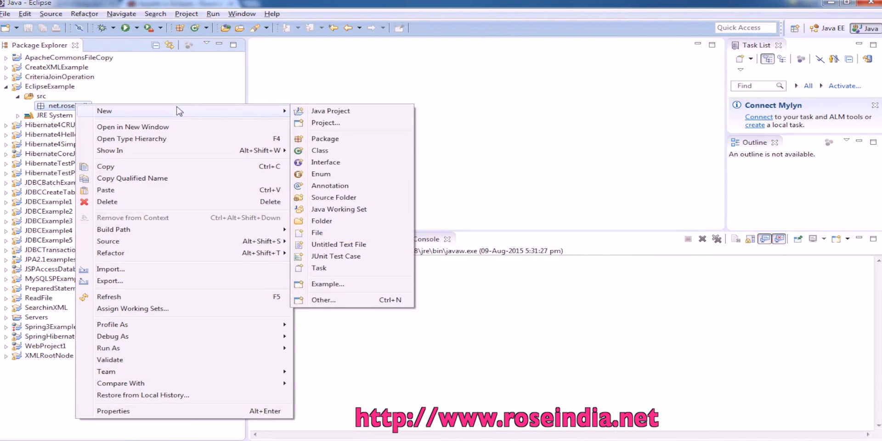
Step: Create a class named WelcomeApplet inside the net.roseindia package
left_click(320, 150)
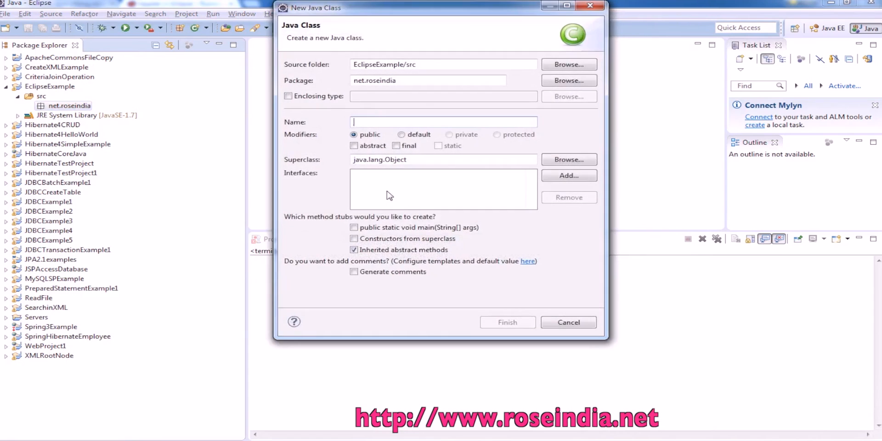
type("Welcome")
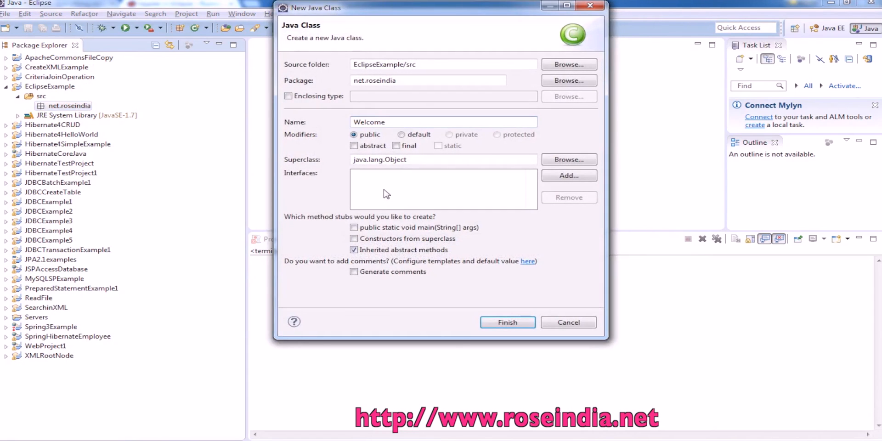
type("Applet")
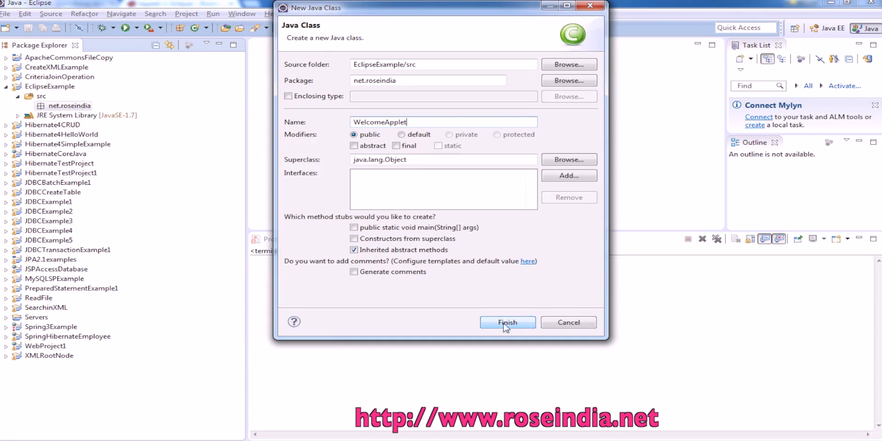
left_click(507, 322)
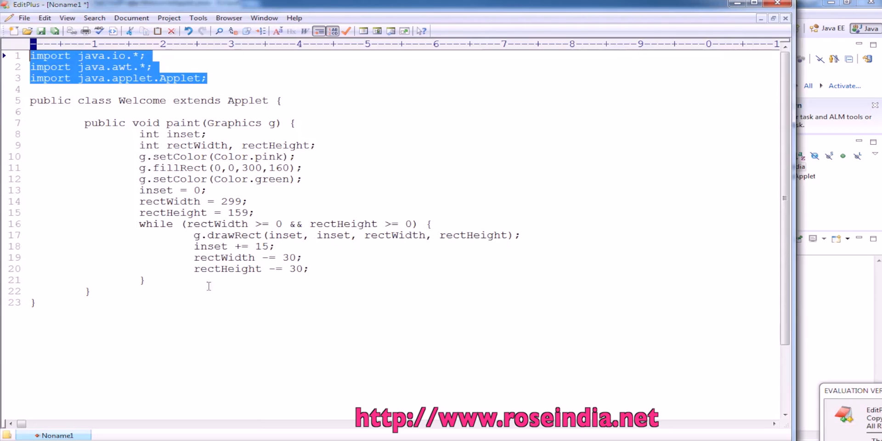
Step: Select all lines of the Welcome applet code in EditPlus for copying
left_click_drag(84, 122, 89, 292)
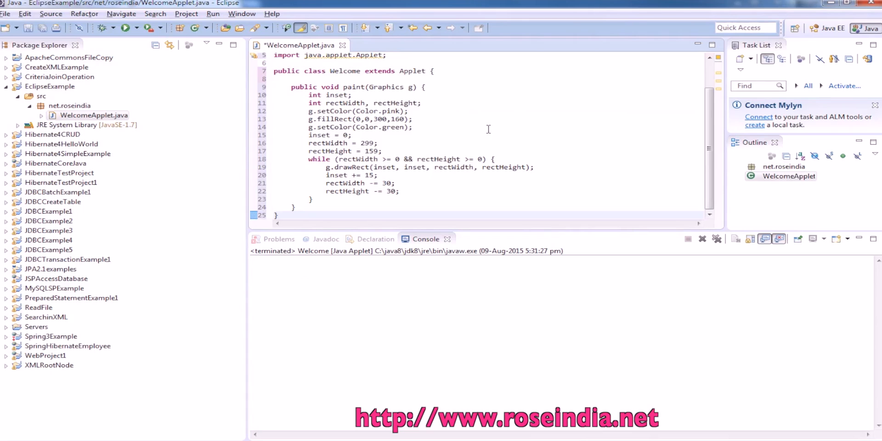
Step: Rename the pasted class from Welcome to WelcomeApplet and save WelcomeApplet.java
double_click(344, 71)
type("Applet")
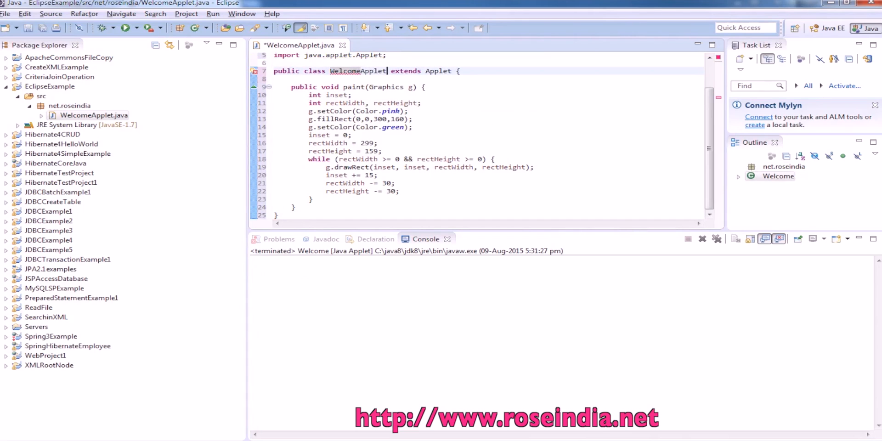
key("ctrl+s")
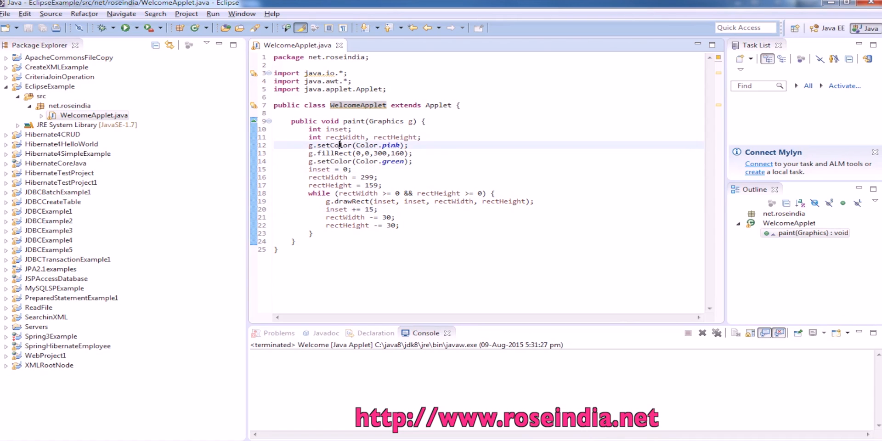
Step: Run WelcomeApplet via Run As > Java Applet to show the green rectangles on pink
right_click(340, 145)
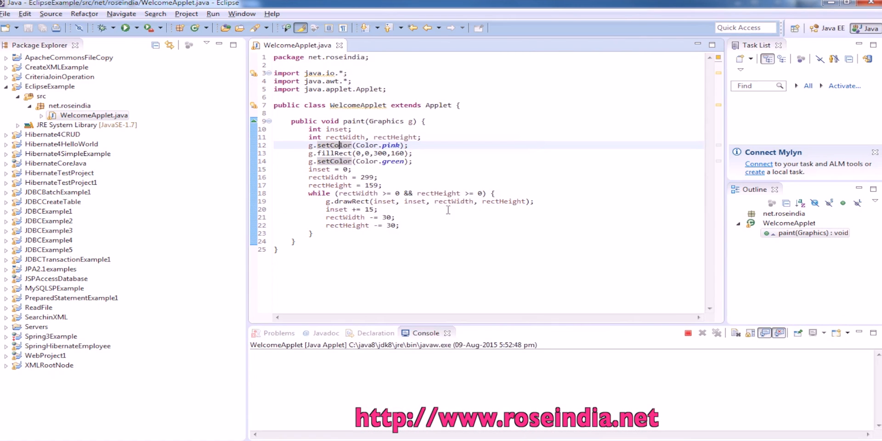
left_click(126, 28)
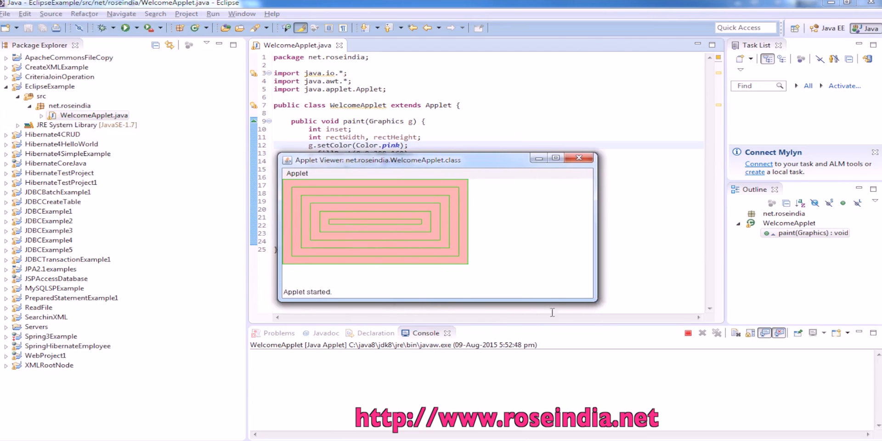
mouse_move(545, 299)
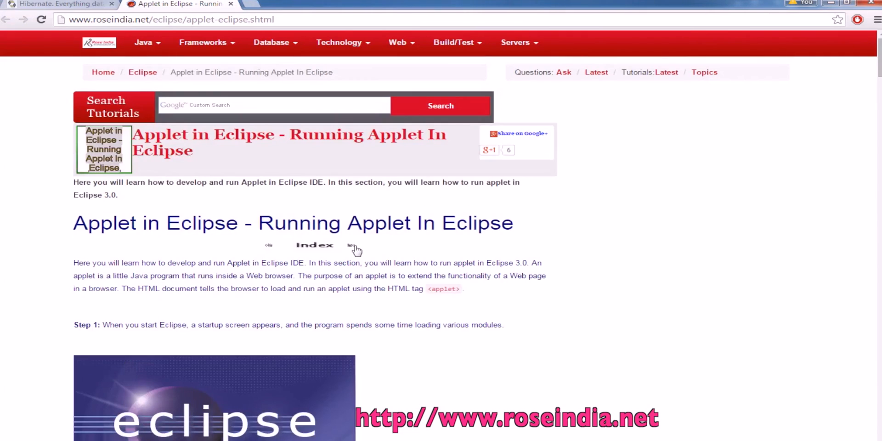
mouse_move(103, 46)
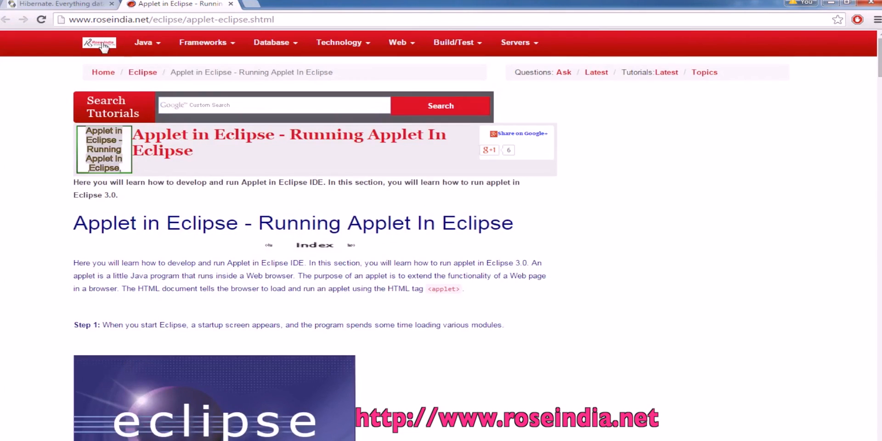
Step: Go to the RoseIndia home page, scroll down, and visit the Java tutorials section
left_click(99, 43)
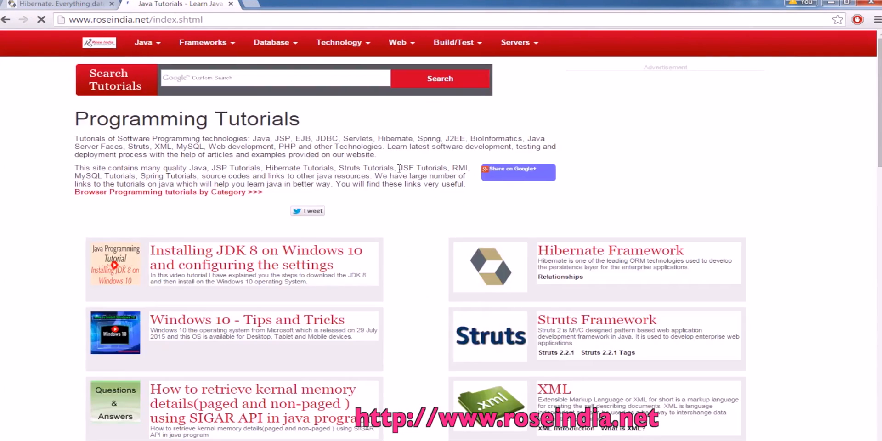
scroll("down", 3)
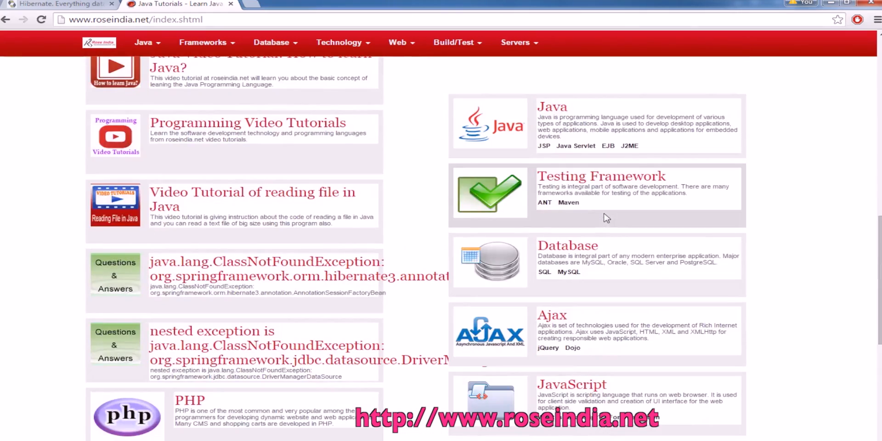
scroll("down", 3)
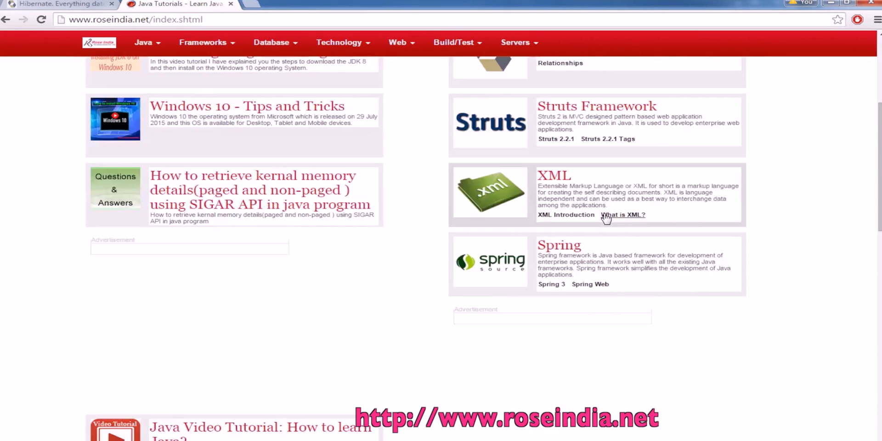
scroll("down", 3)
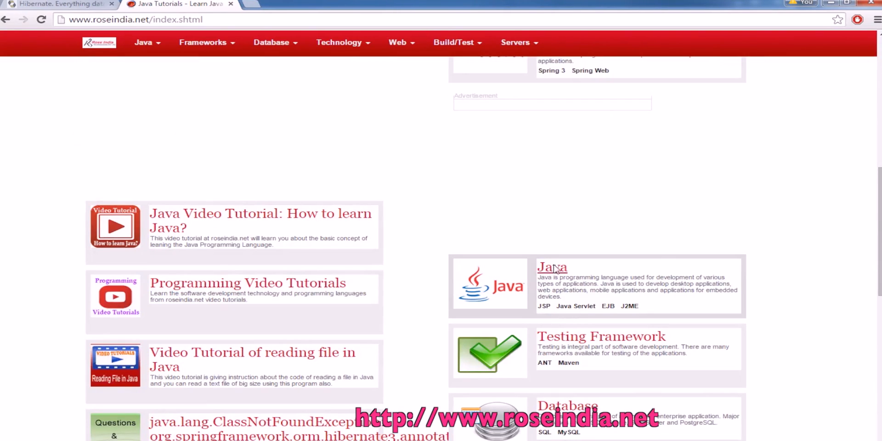
left_click(551, 267)
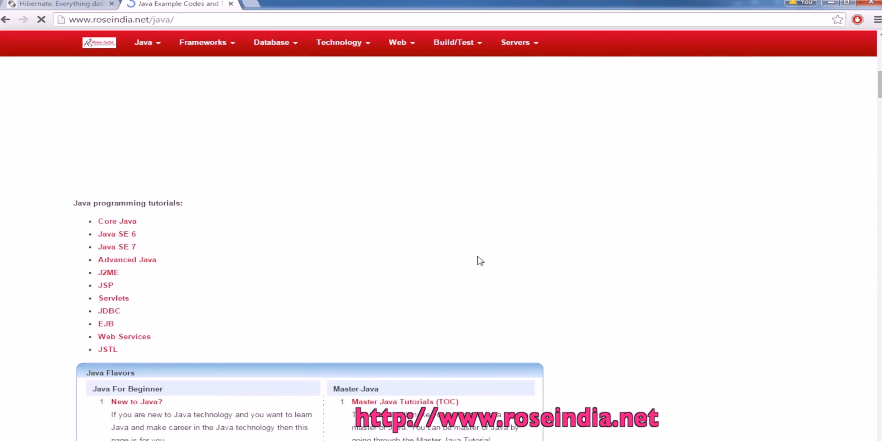
scroll("down", 3)
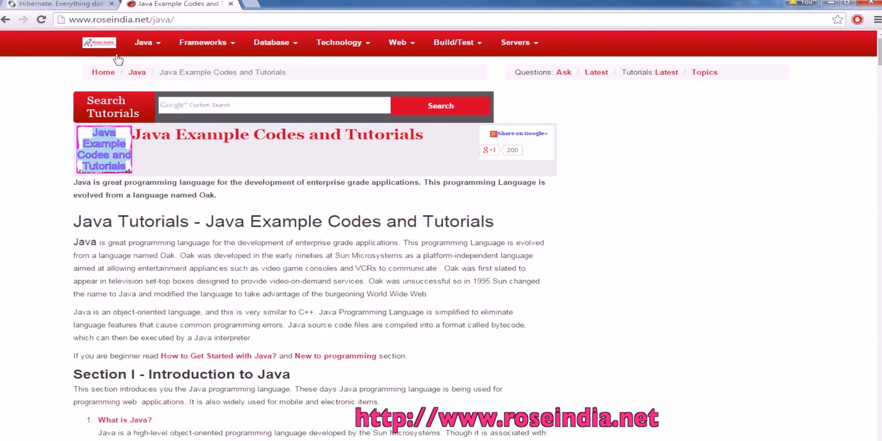
Step: Return to the RoseIndia home page and scroll down through its tutorial listings
left_click(99, 42)
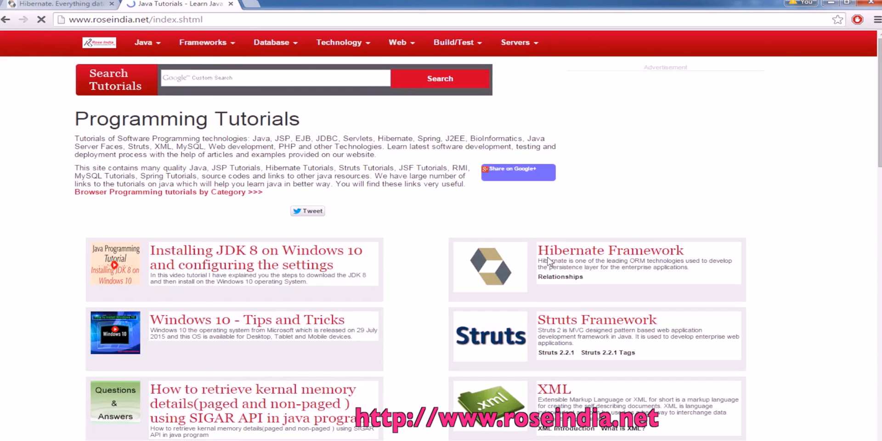
scroll("down", 3)
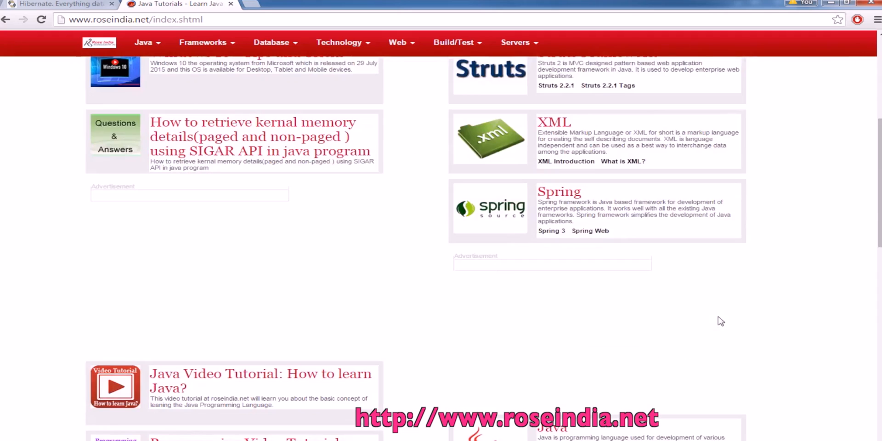
scroll("down", 3)
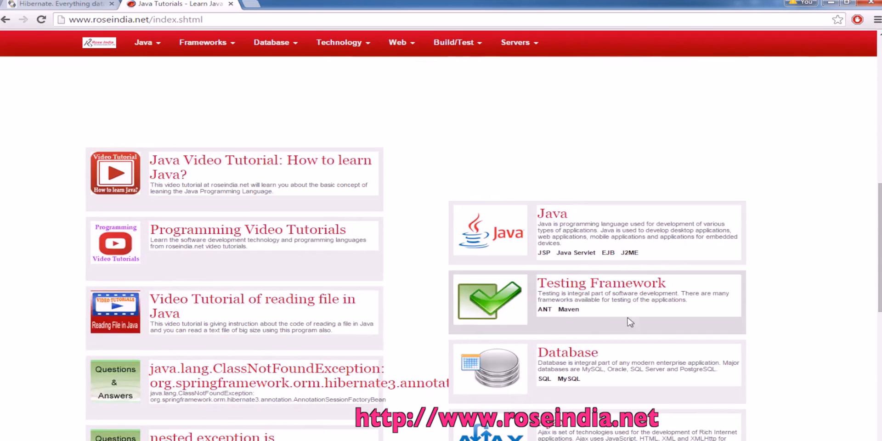
scroll("down", 3)
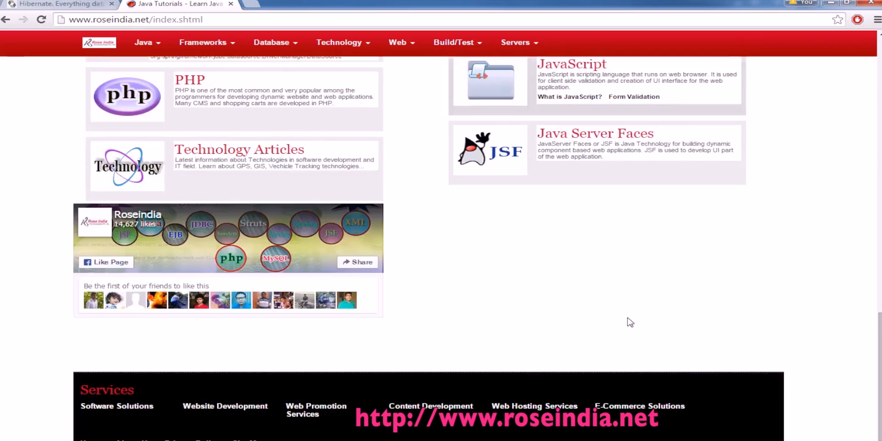